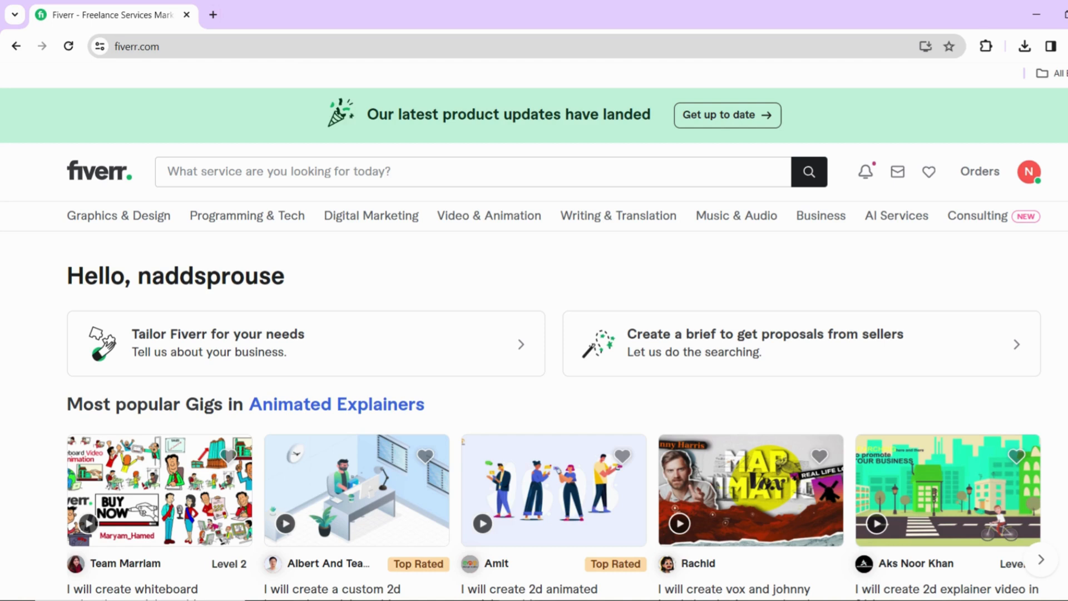
- Reveal the account dropdown from the profile avatar in the Fiverr header
{"action": "left_click", "coordinate": [1029, 171]}
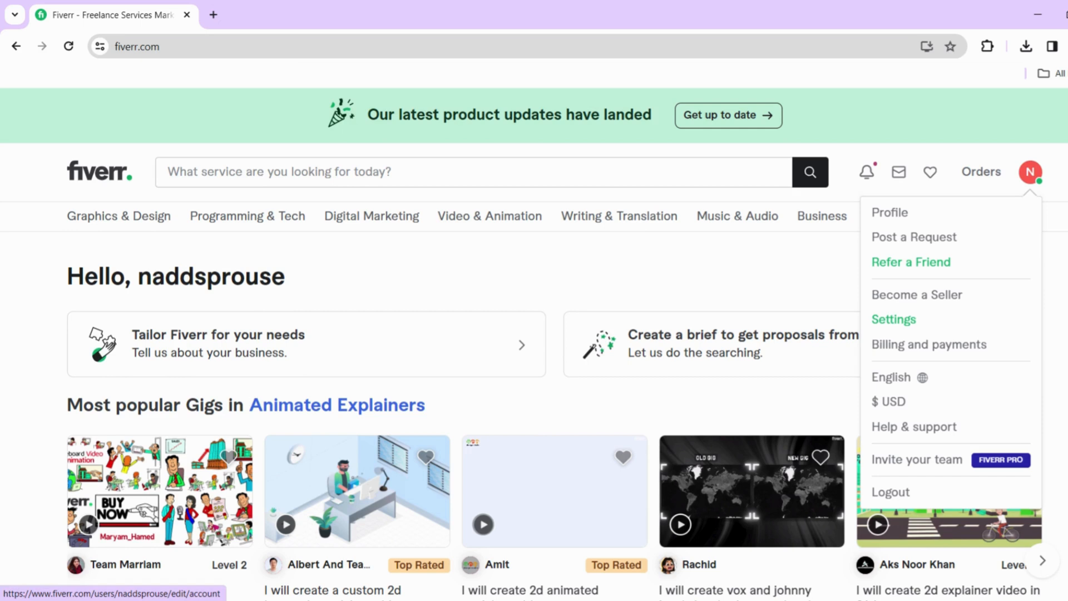
- Go to Settings and switch to the Security section for password and phone verification
{"action": "left_click", "coordinate": [893, 320]}
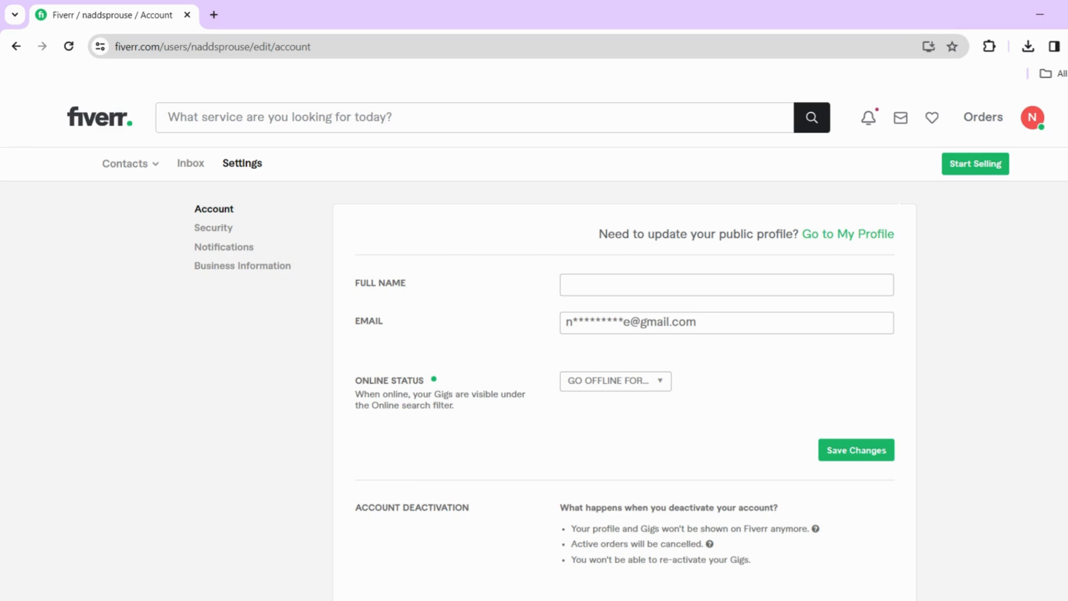
{"action": "left_click", "coordinate": [212, 227]}
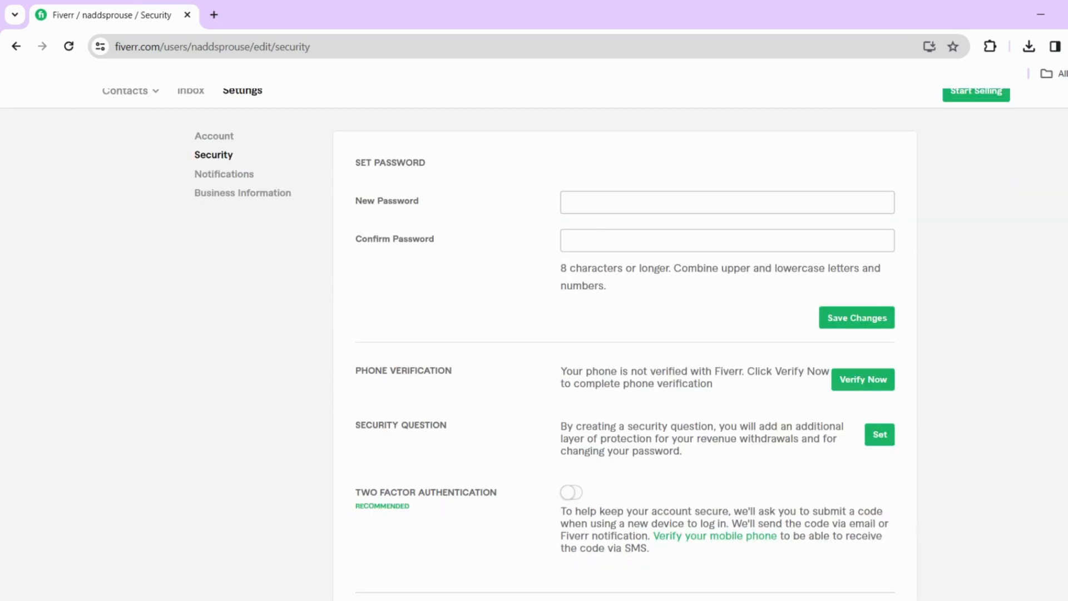